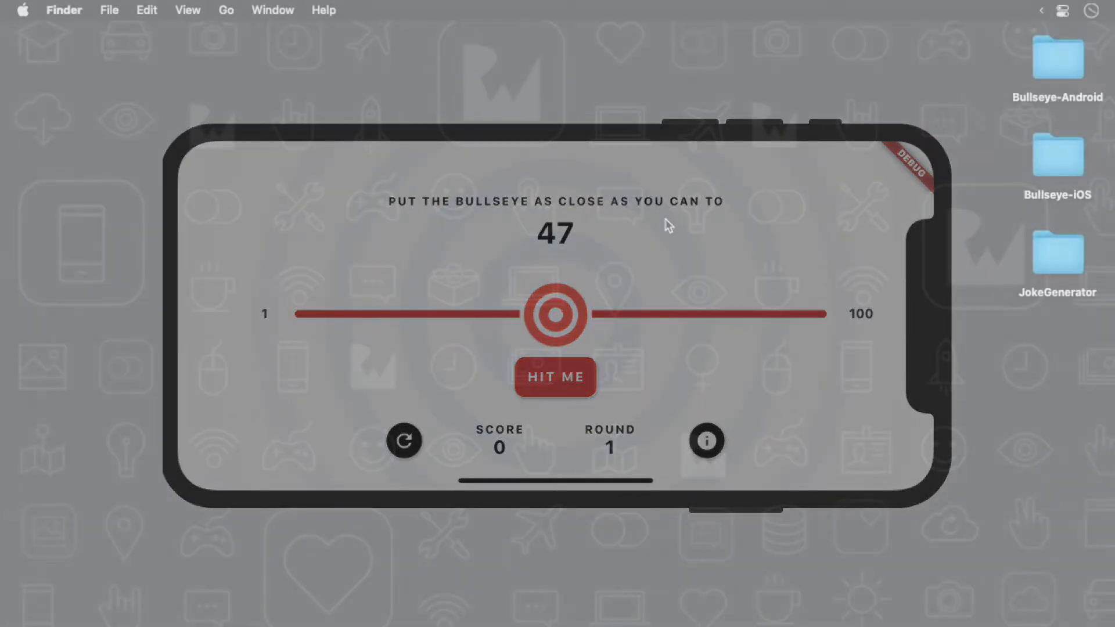
Open the Bullseye-iOS folder from the desktop in a Finder window
click(1056, 153)
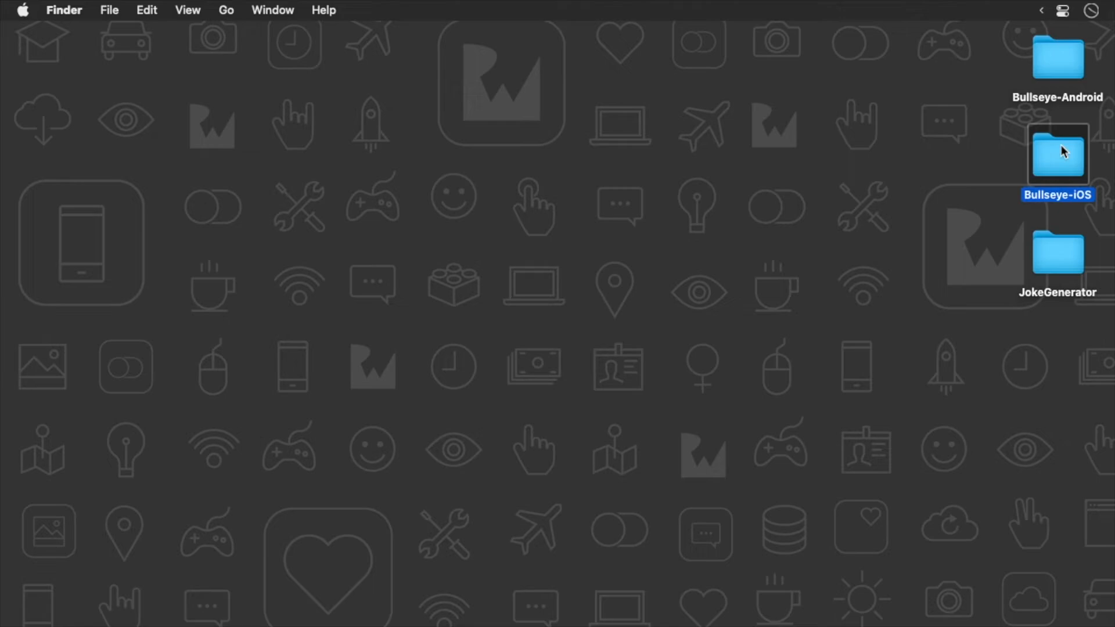
double_click(1056, 155)
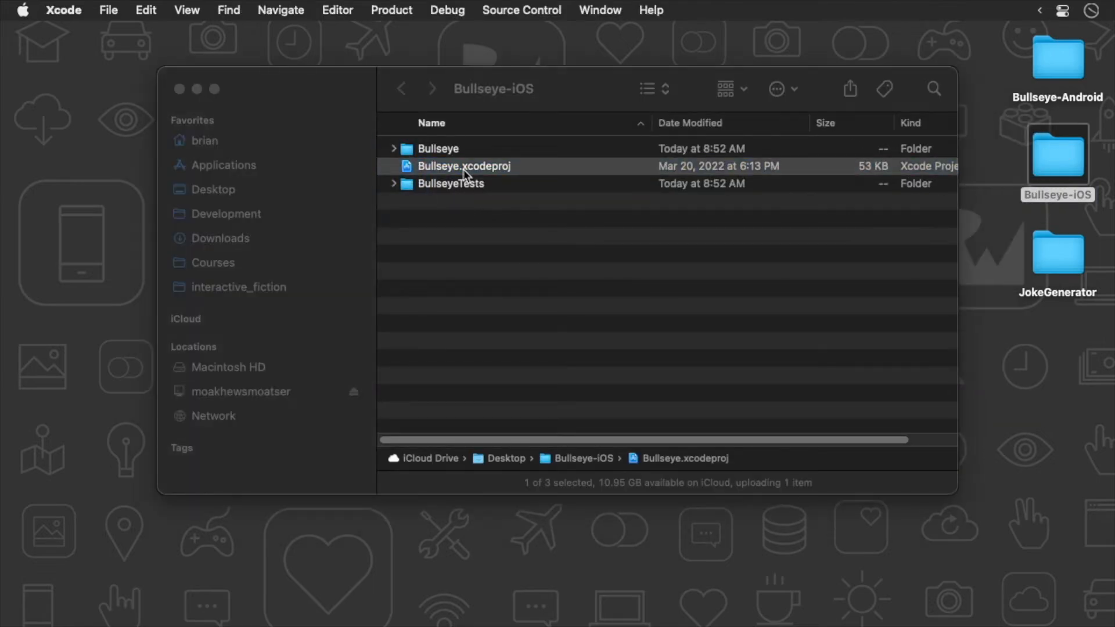
Open Bullseye.xcodeproj and show ContentView.swift beside its game-screen preview
double_click(465, 167)
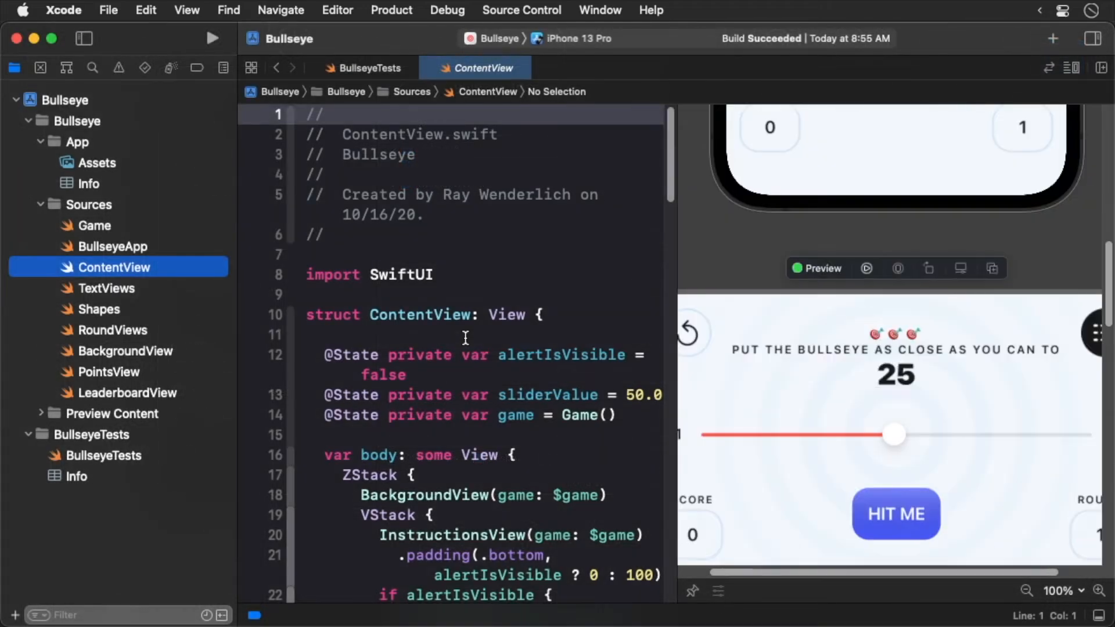
scroll(down, 3)
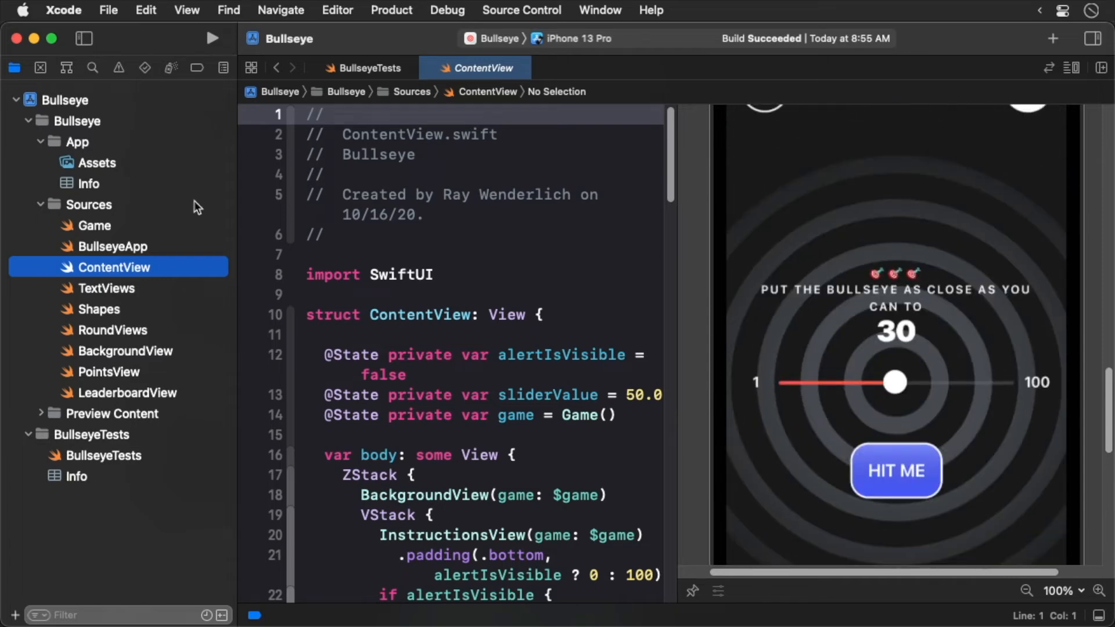
click(212, 39)
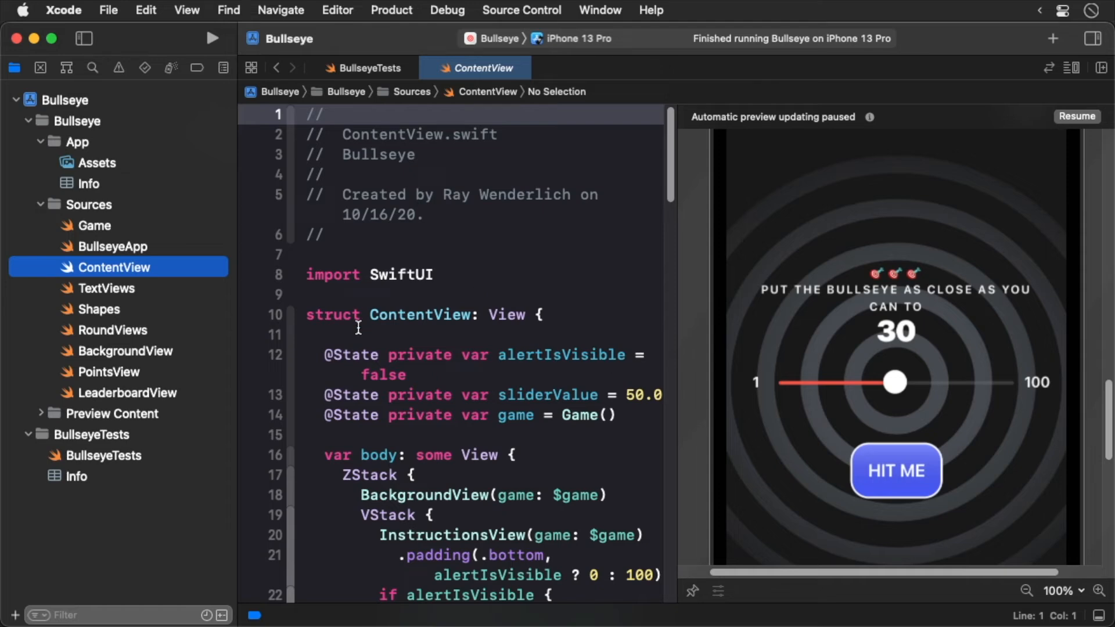
Review the BullseyeTests unit tests for scoring and new rounds
click(103, 455)
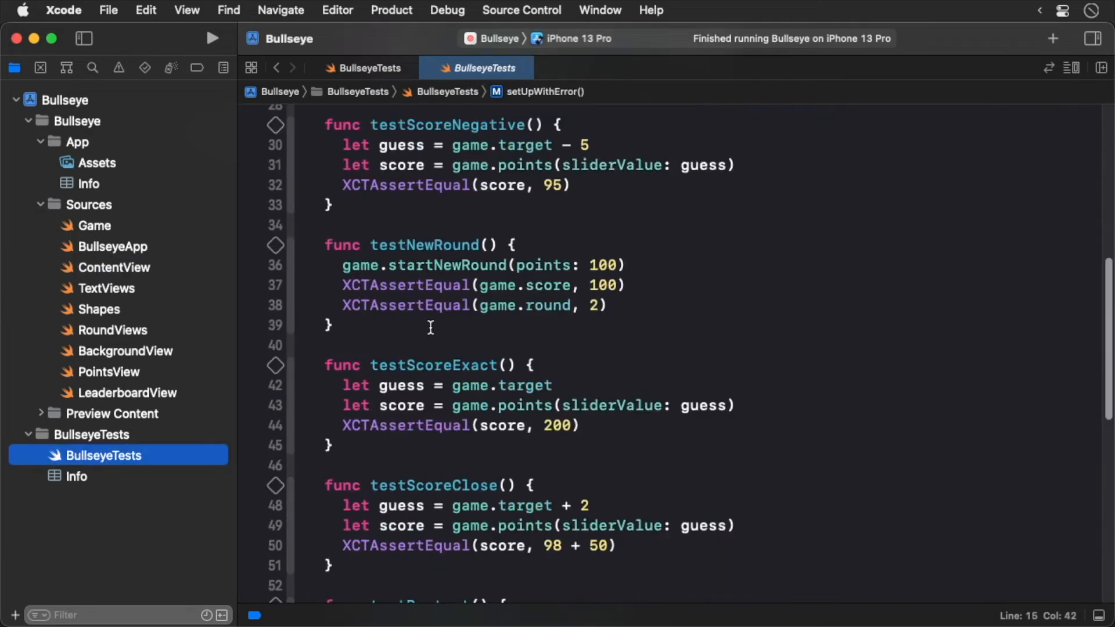
scroll(up, 3)
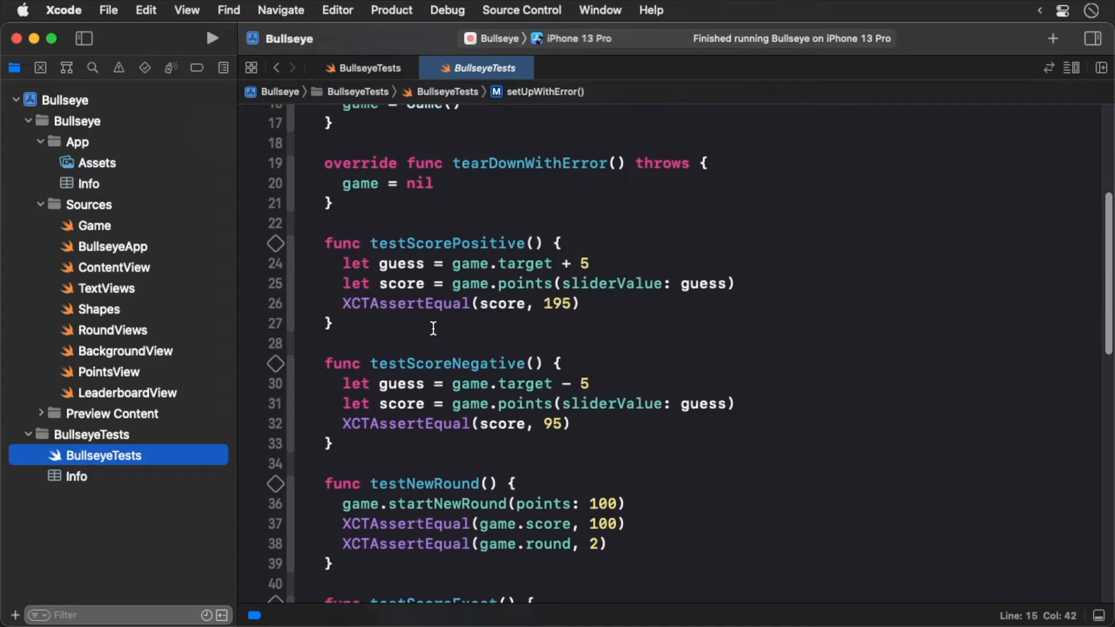
scroll(up, 3)
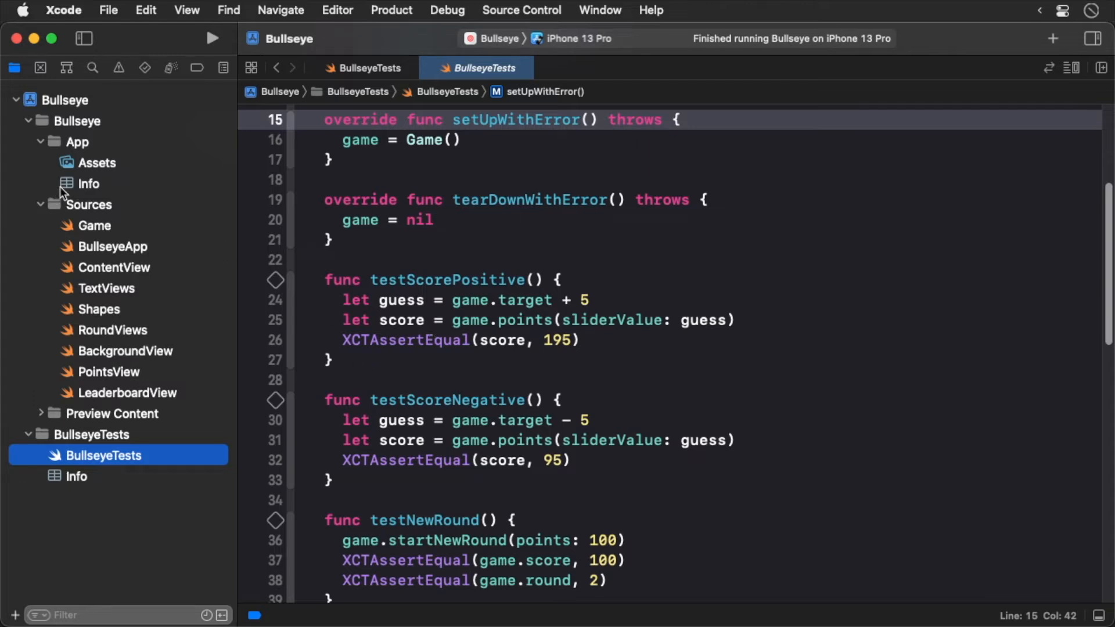
click(88, 183)
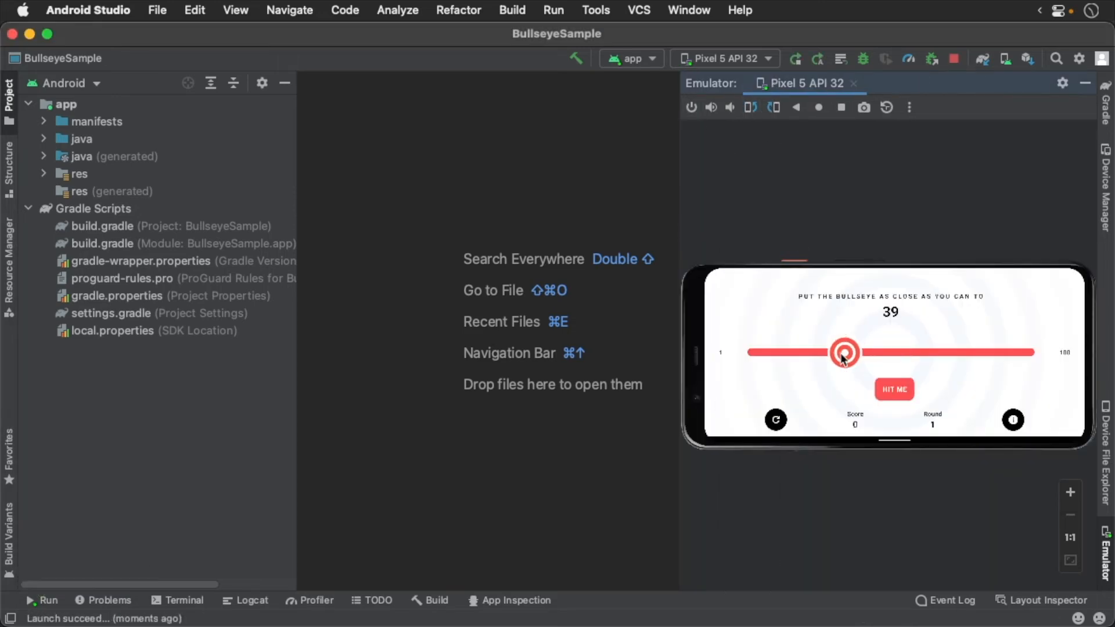
Take one HIT ME shot in the Pixel emulator and dismiss the score dialog
click(893, 389)
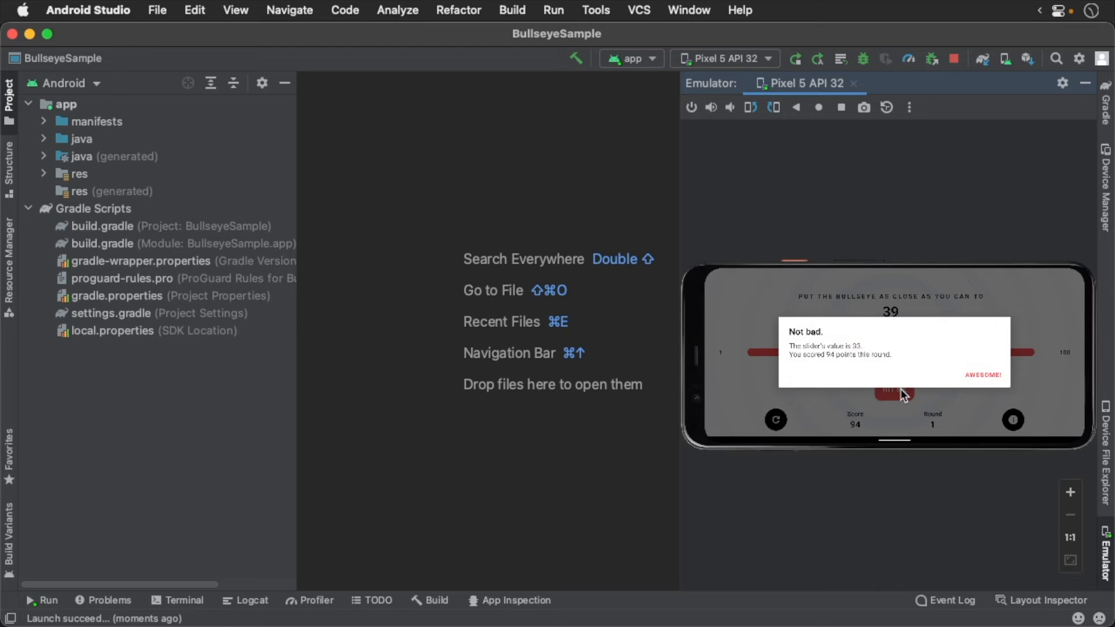
click(982, 375)
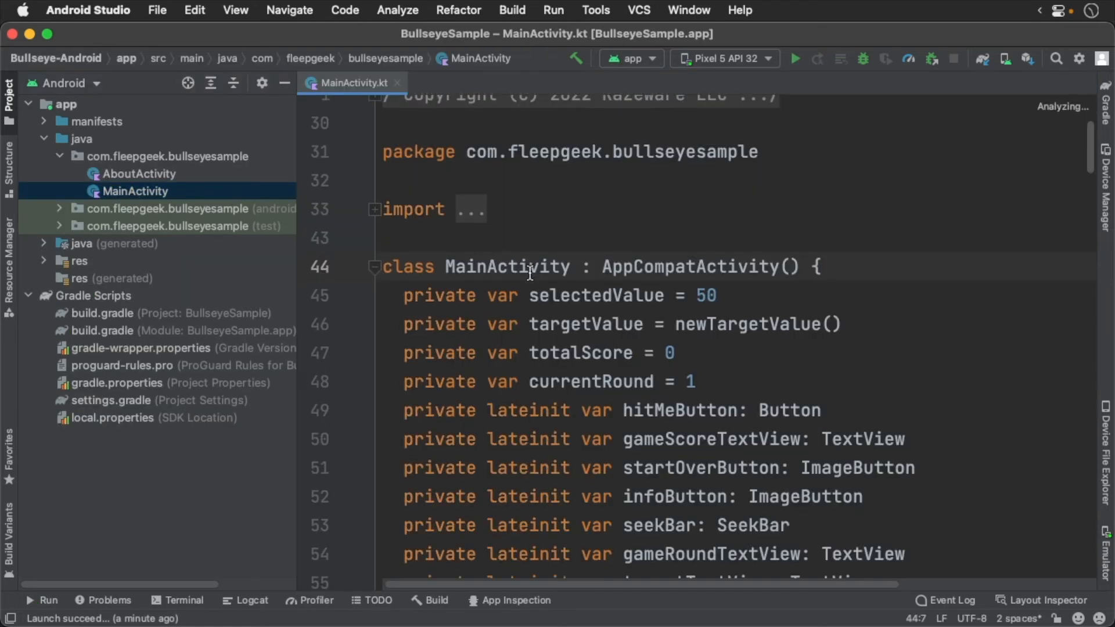
Scroll through MainActivity.kt's view fields, then pick the Bullseye-iOS folder on the desktop
scroll(down, 3)
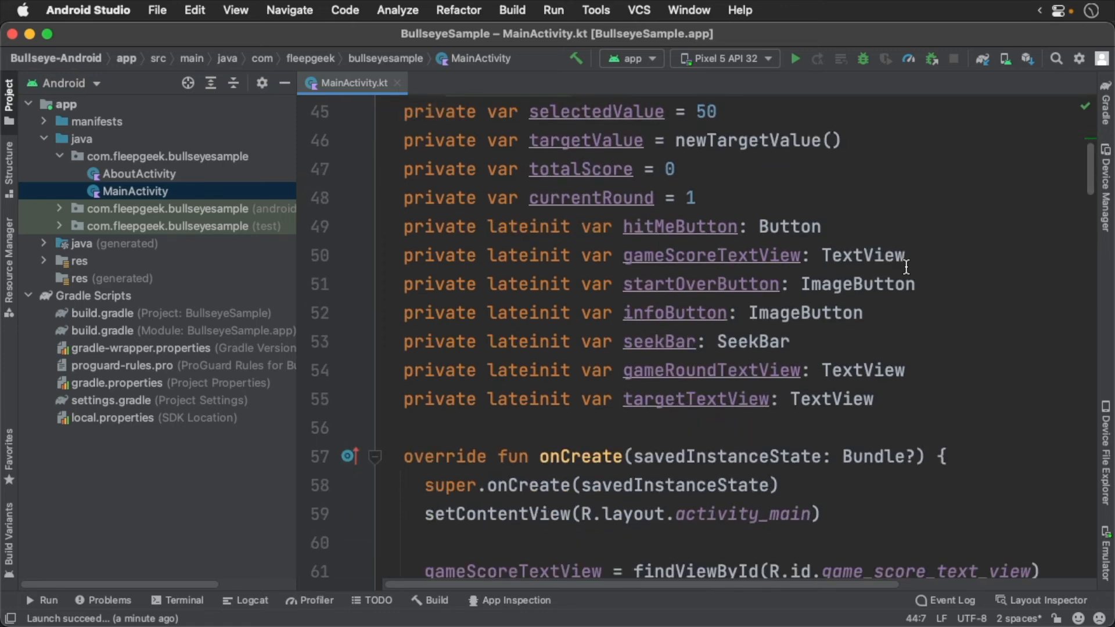
scroll(down, 3)
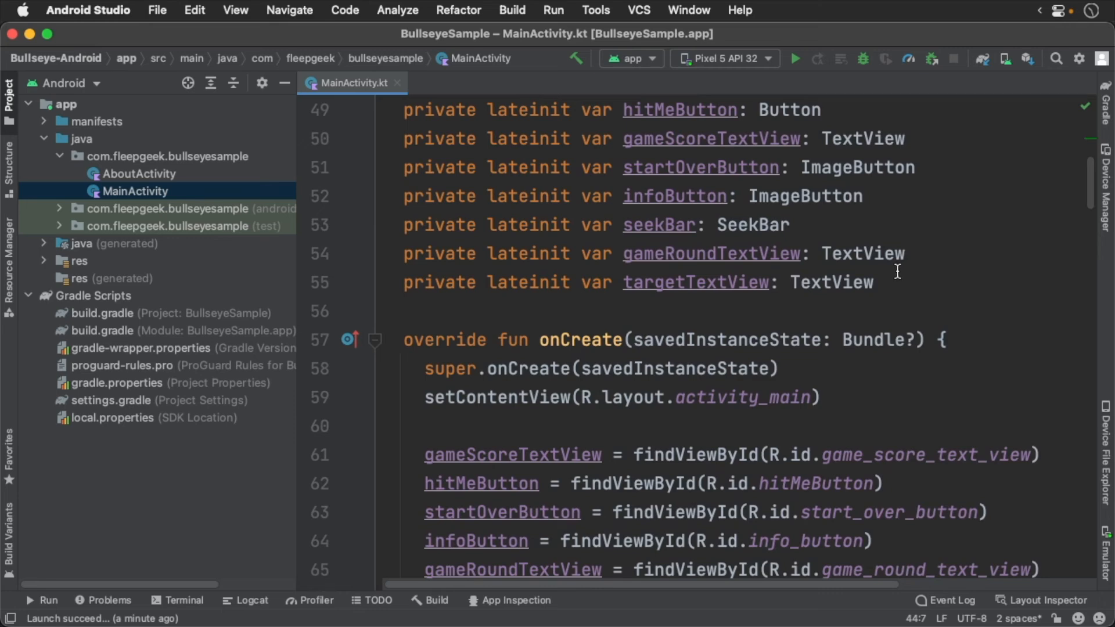
mouse_move(96, 337)
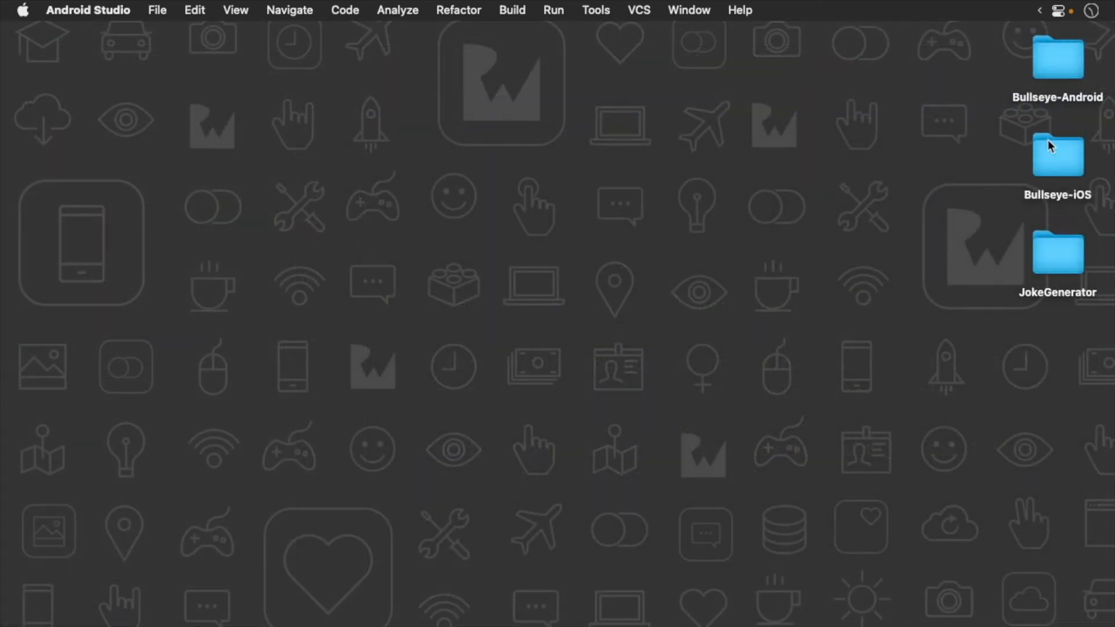
click(1057, 153)
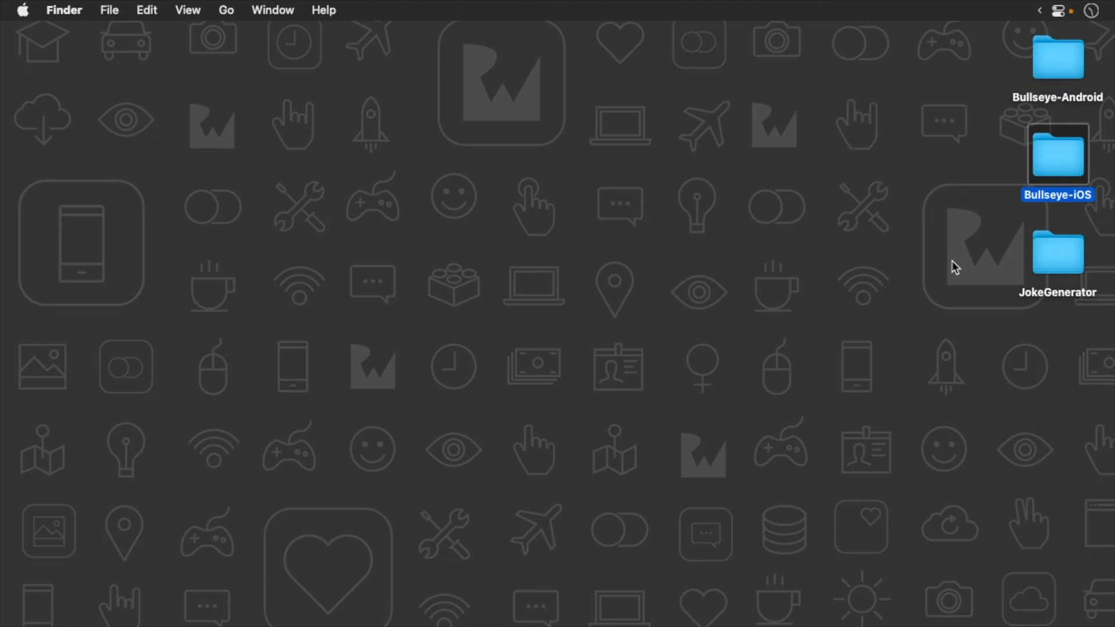